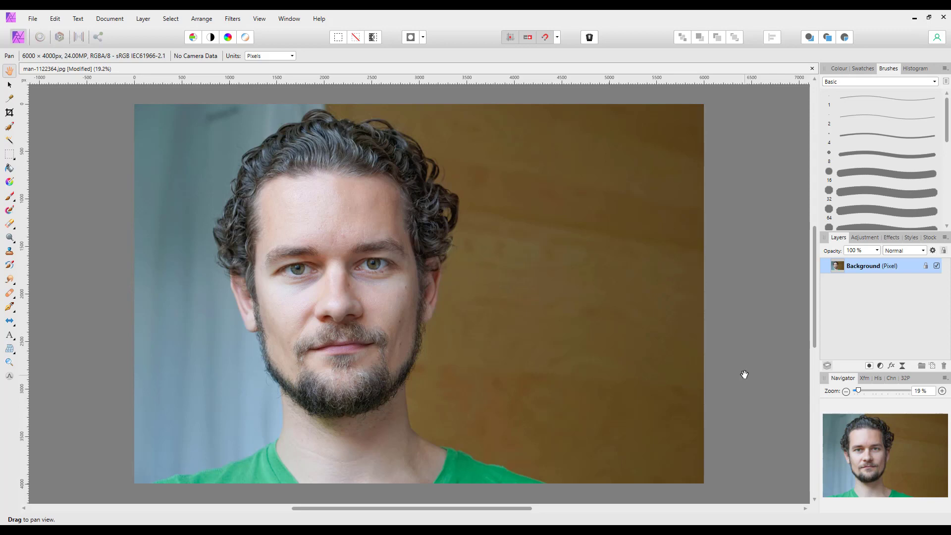
pyautogui.moveTo(510, 387)
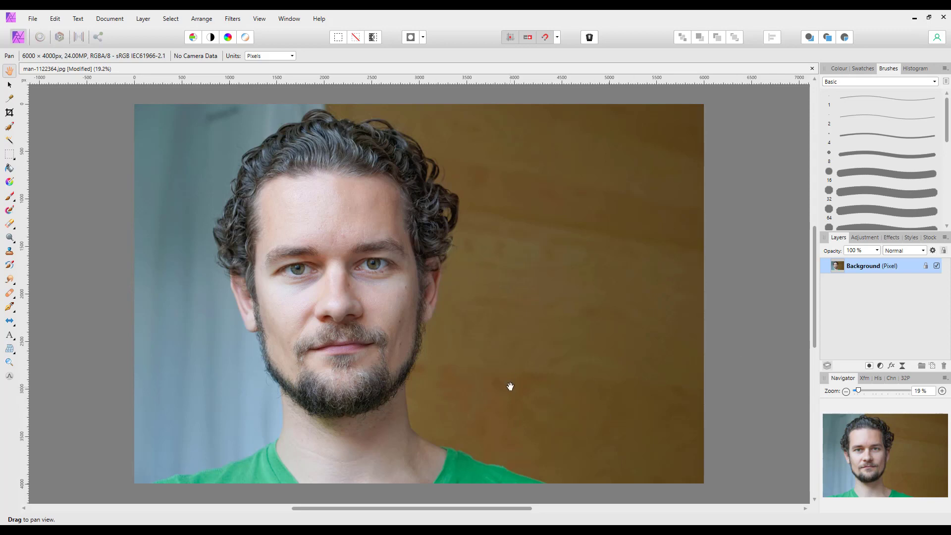
pyautogui.moveTo(604, 373)
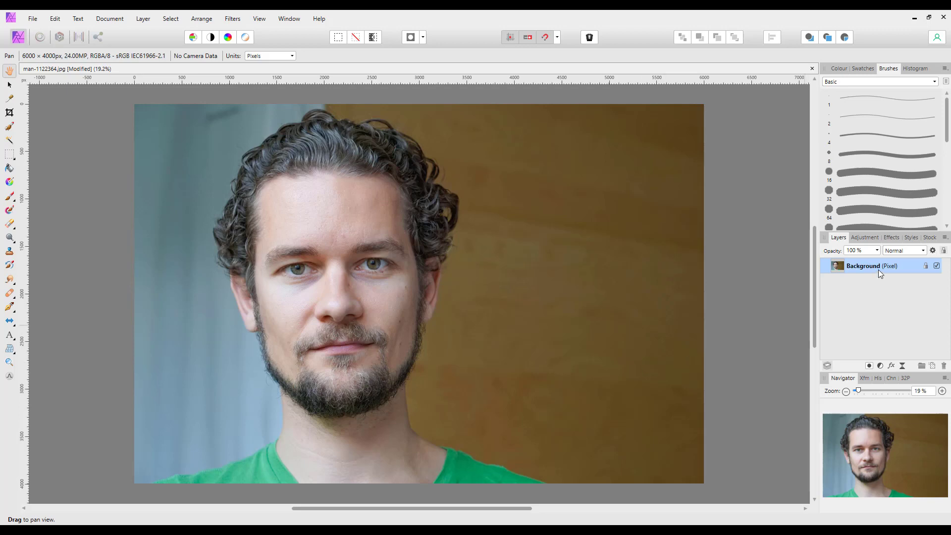
pyautogui.moveTo(880, 365)
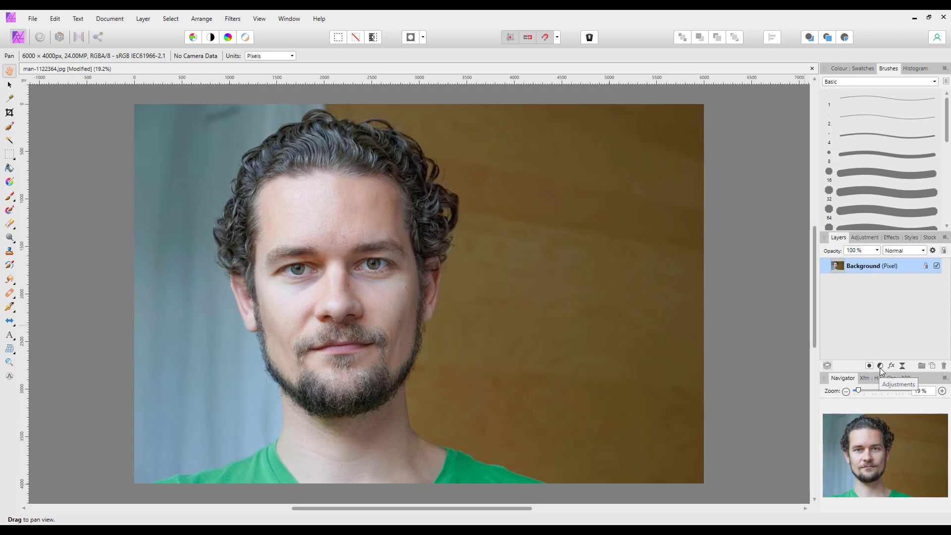
# Add a Curves adjustment layer and steepen its tone curve to brighten the portrait.
pyautogui.click(879, 366)
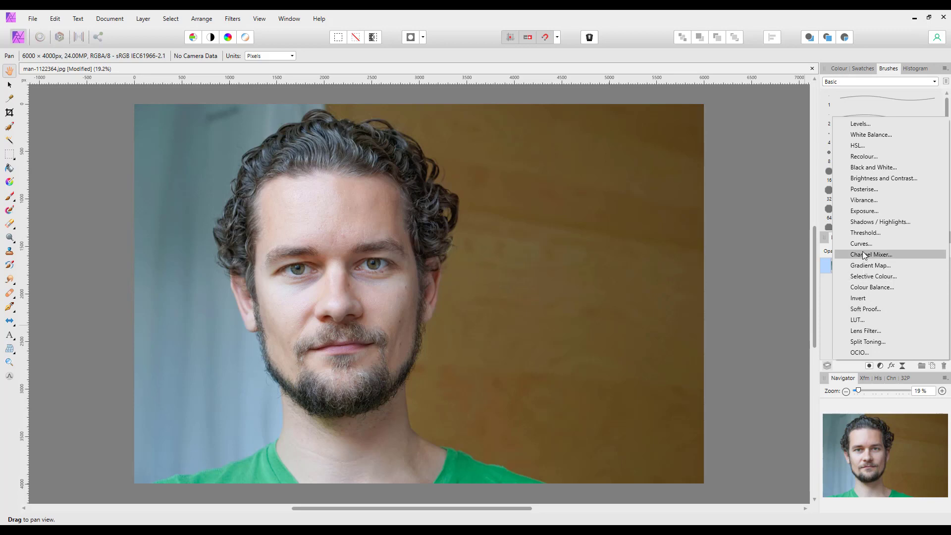
pyautogui.click(861, 244)
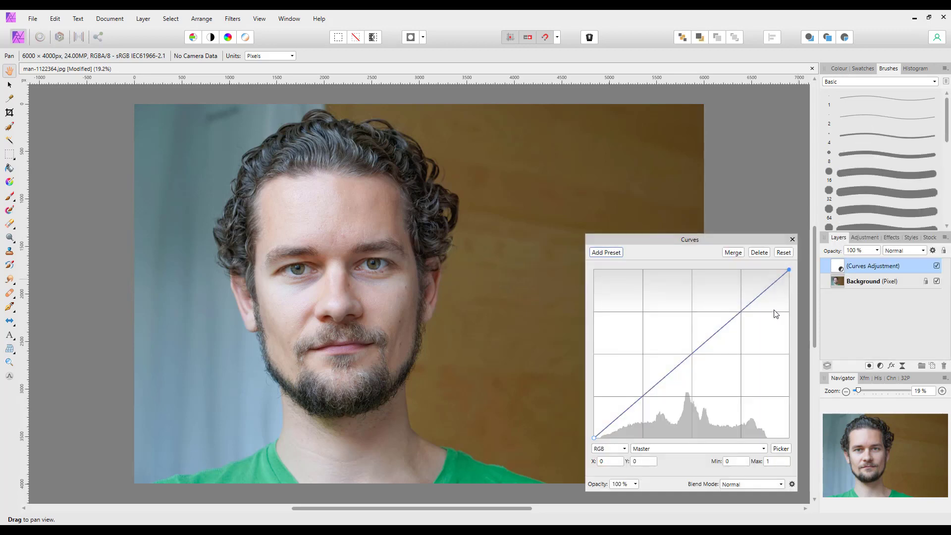
pyautogui.moveTo(788, 271); pyautogui.dragTo(777, 271)
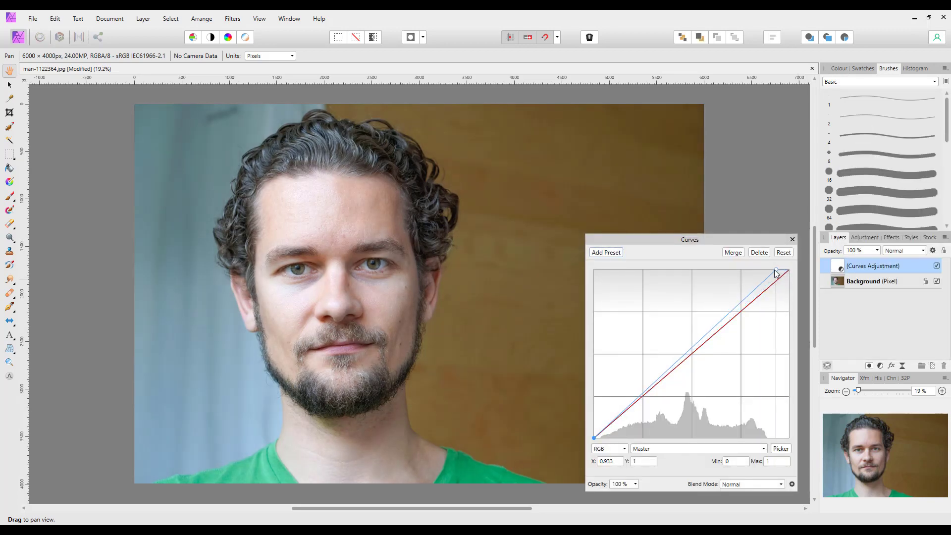
pyautogui.moveTo(786, 273); pyautogui.dragTo(765, 271)
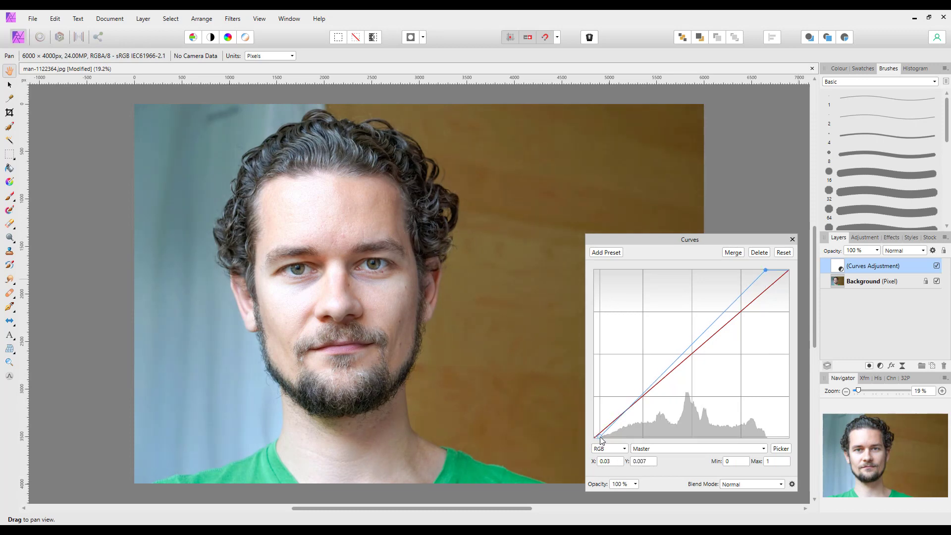
pyautogui.moveTo(749, 442)
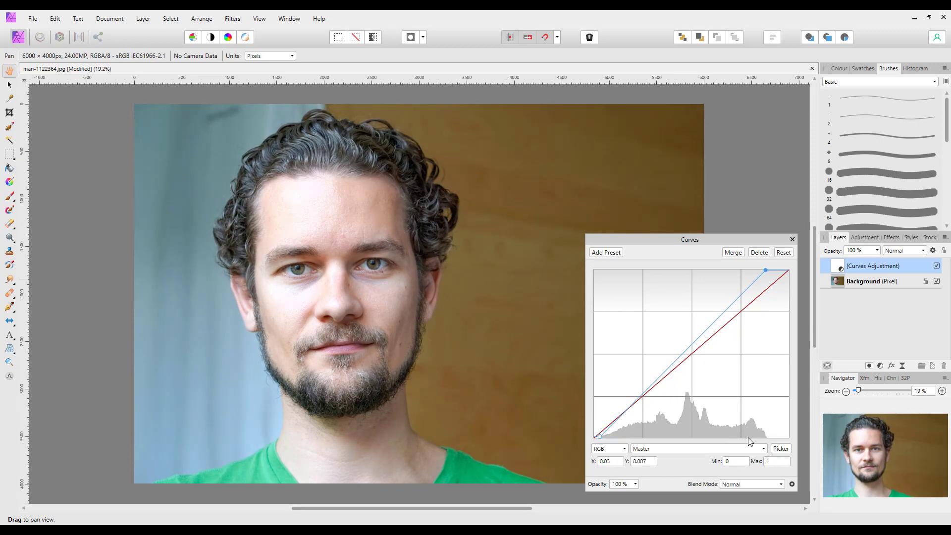
pyautogui.moveTo(765, 270); pyautogui.dragTo(765, 262)
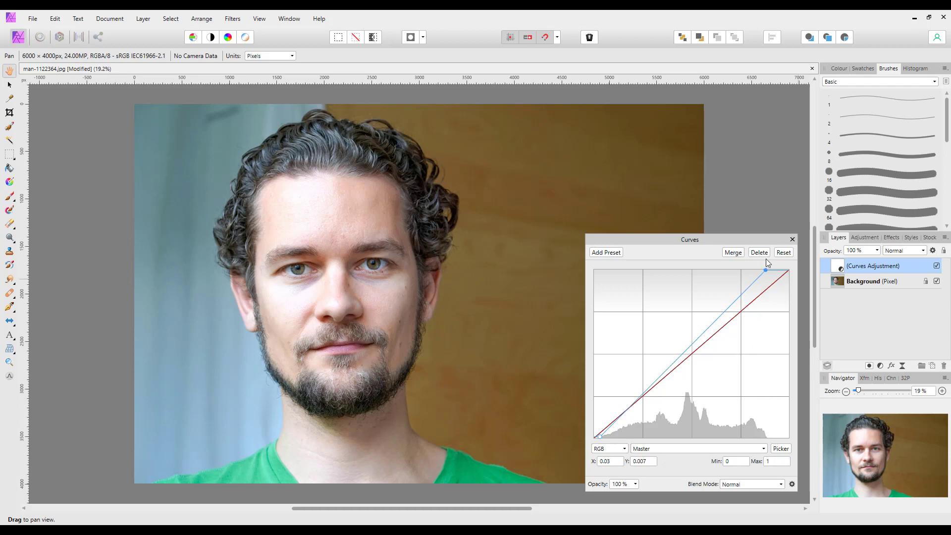
pyautogui.click(793, 239)
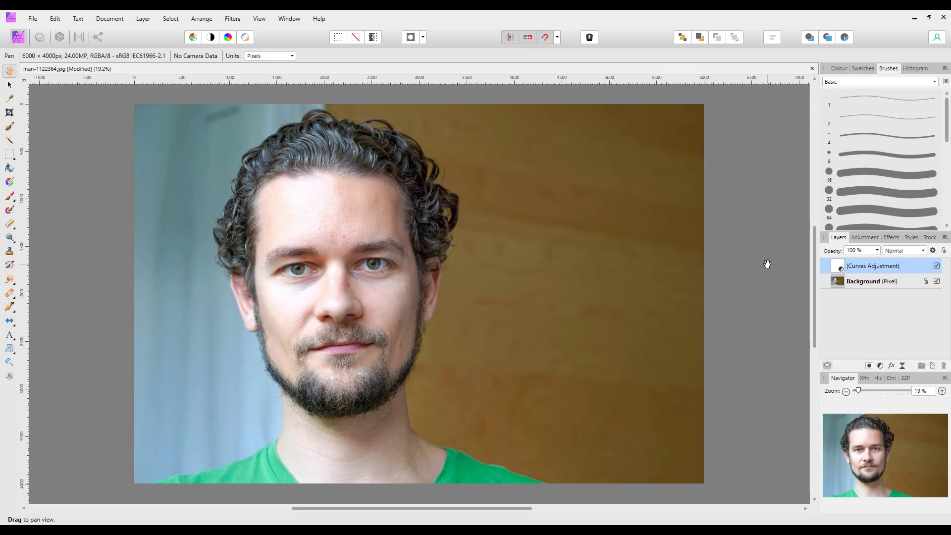
pyautogui.moveTo(390, 228)
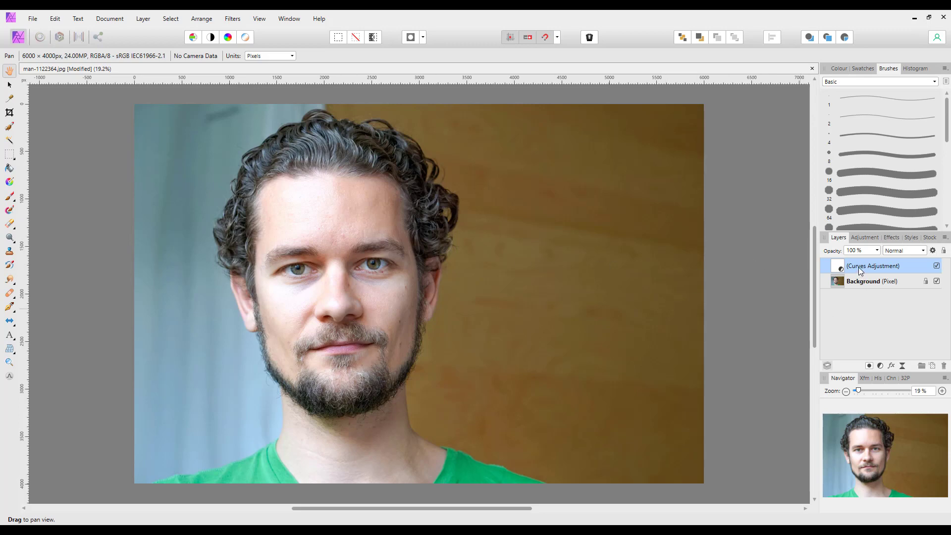
pyautogui.moveTo(742, 309)
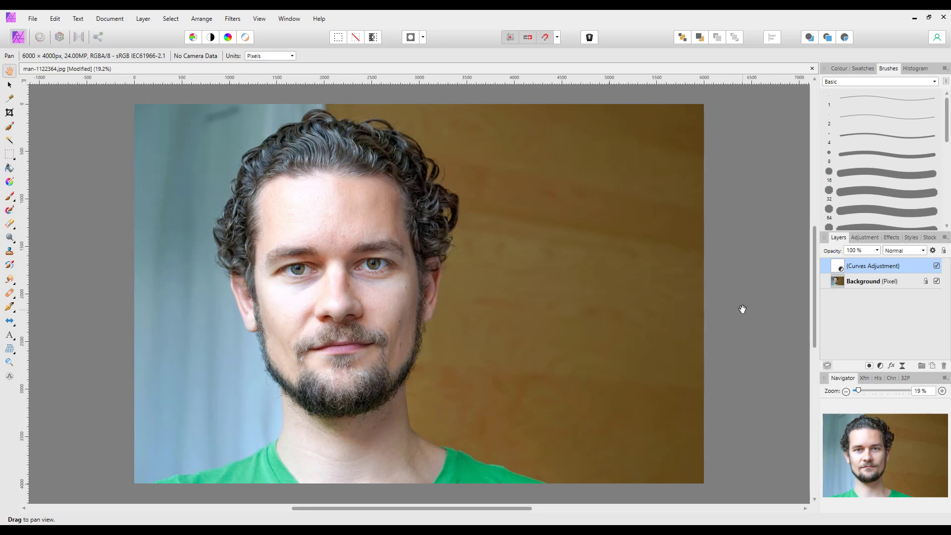
pyautogui.moveTo(442, 277)
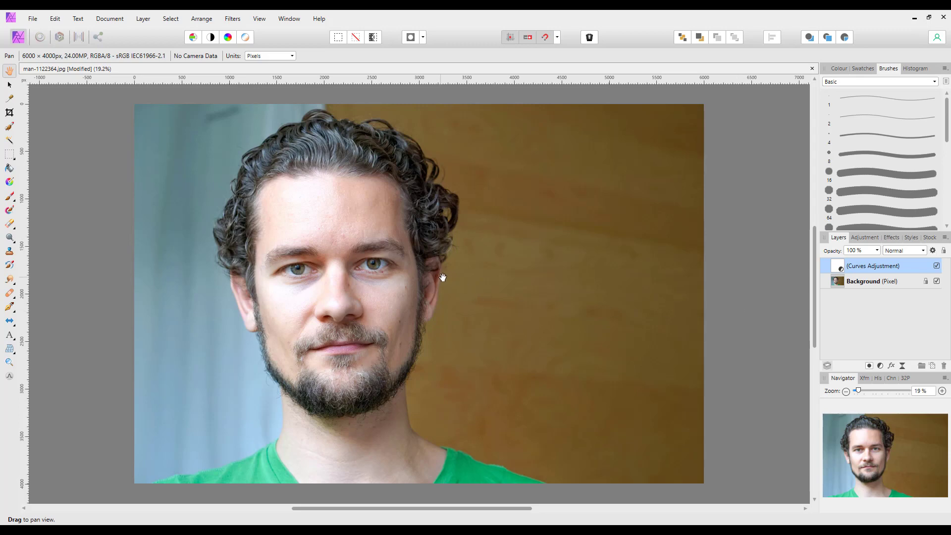
pyautogui.moveTo(449, 273)
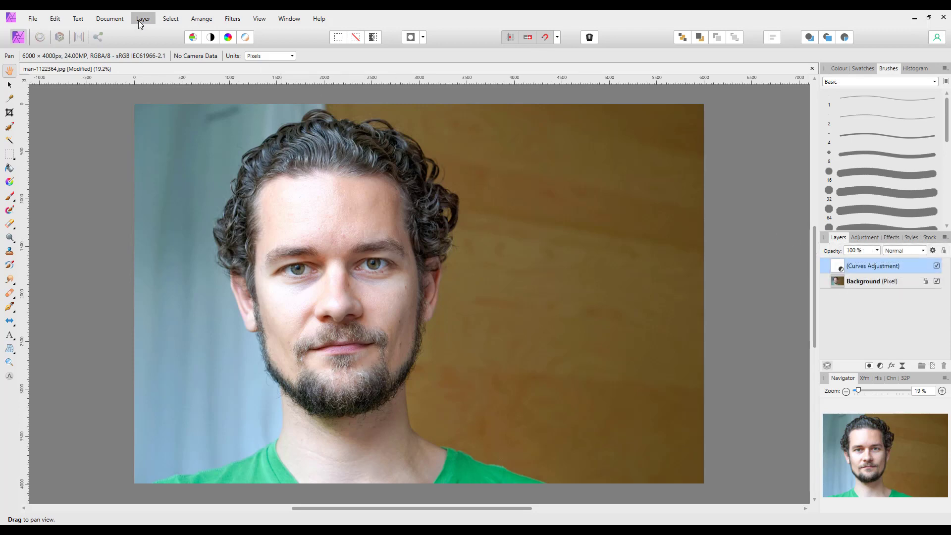
# Create a linked duplicate of the Curves adjustment layer via Layer > Duplicate Linked.
pyautogui.click(142, 18)
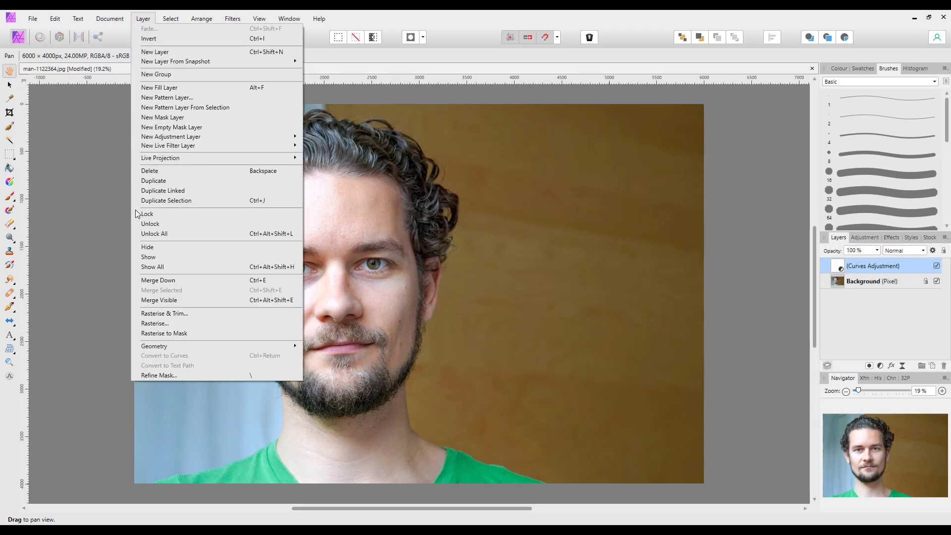
pyautogui.moveTo(163, 190)
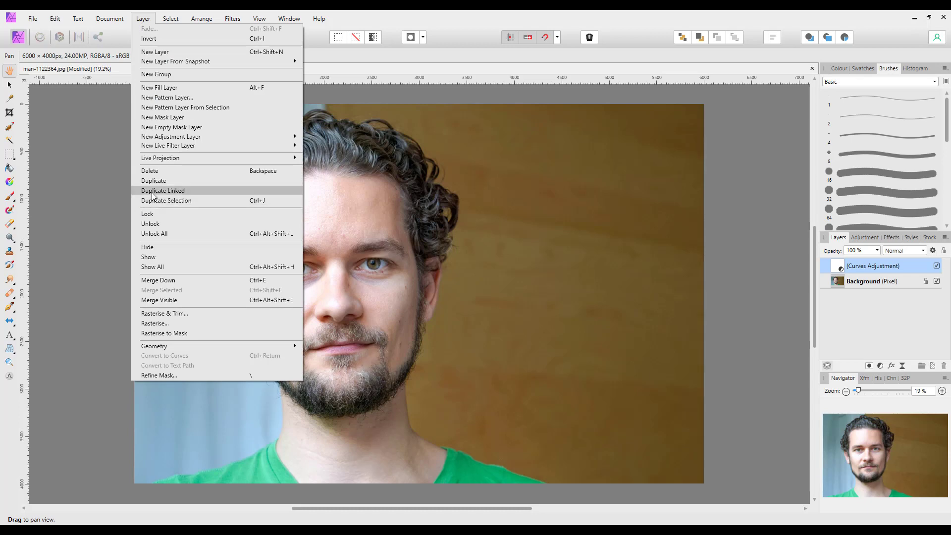
pyautogui.click(163, 190)
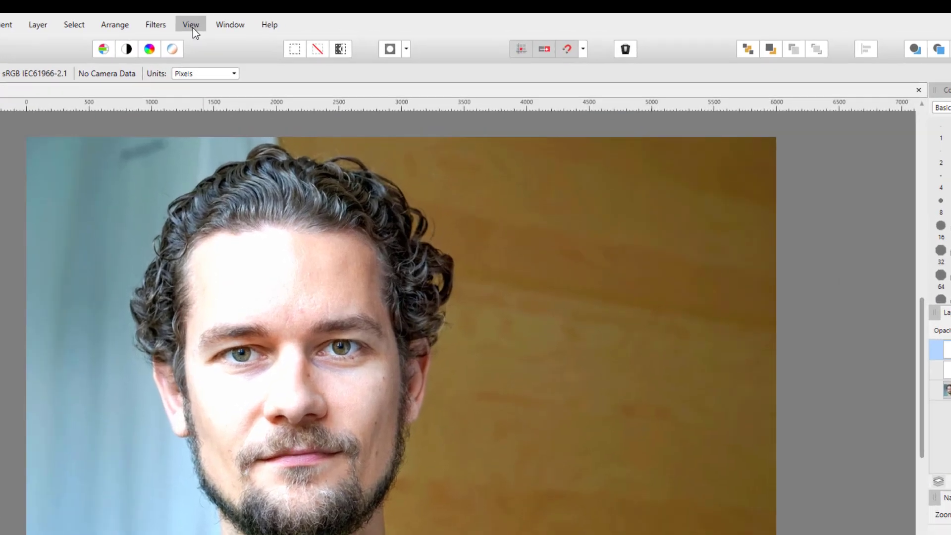
# Show the Links panel listing the properties shared by the linked Curves layers.
pyautogui.click(191, 24)
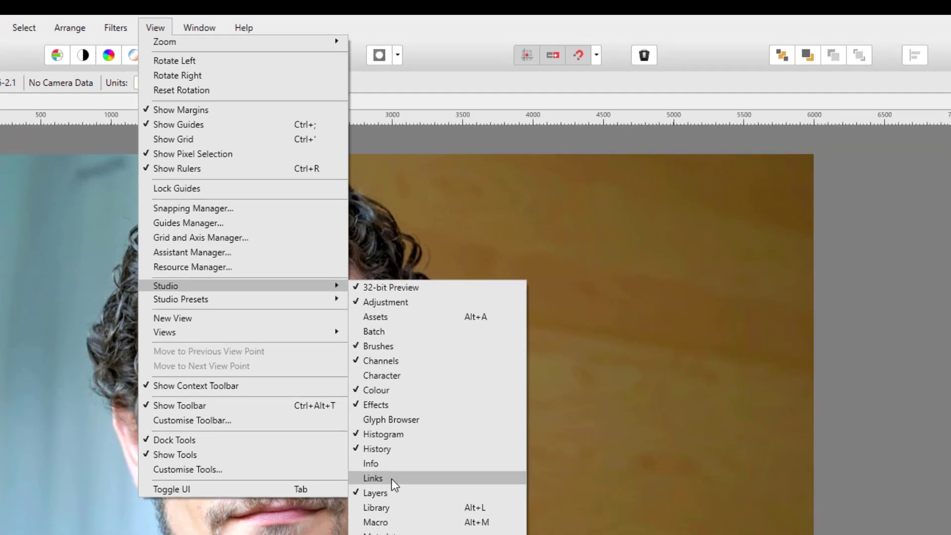
pyautogui.click(372, 477)
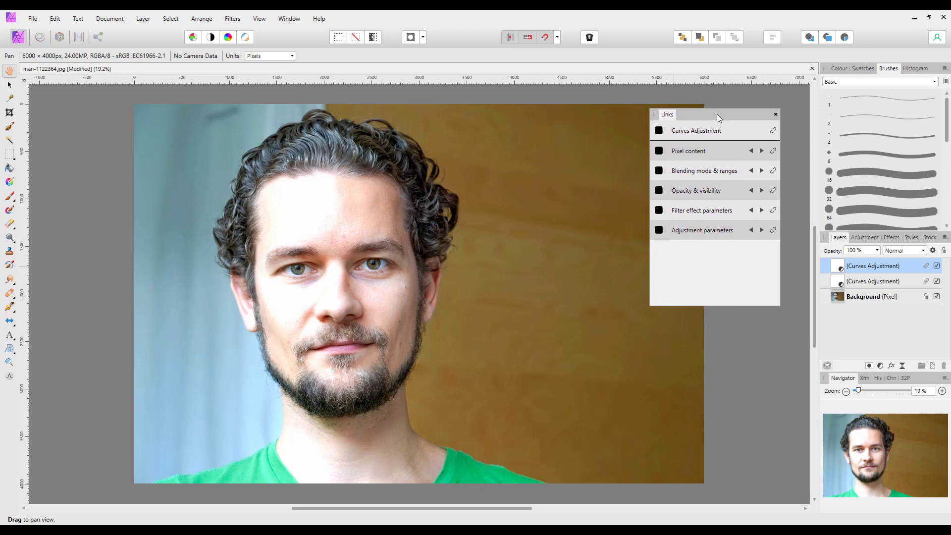
pyautogui.moveTo(925, 242)
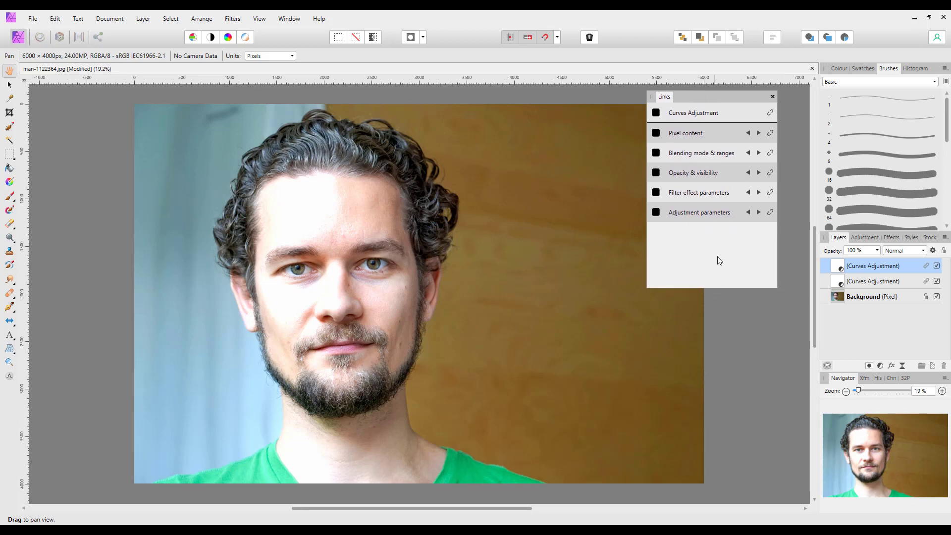
pyautogui.moveTo(860, 288)
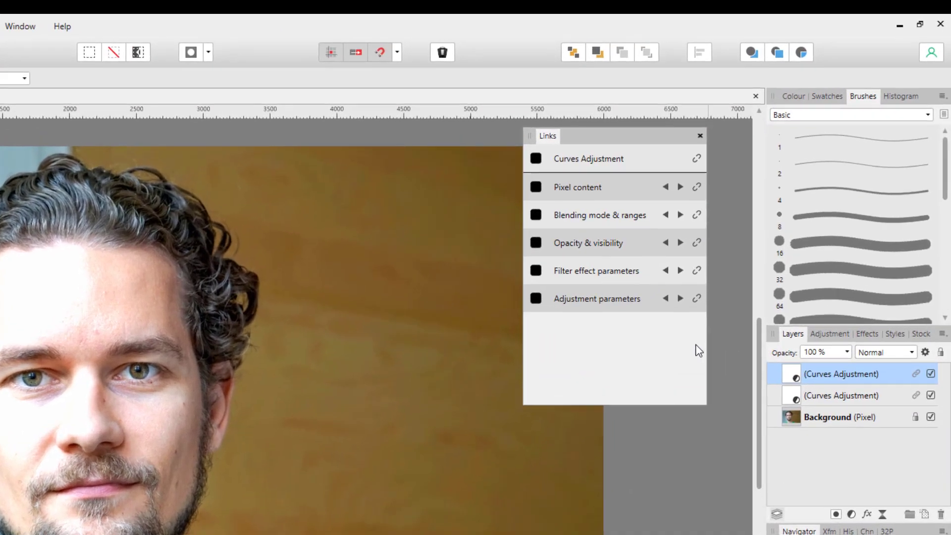
pyautogui.moveTo(614, 216)
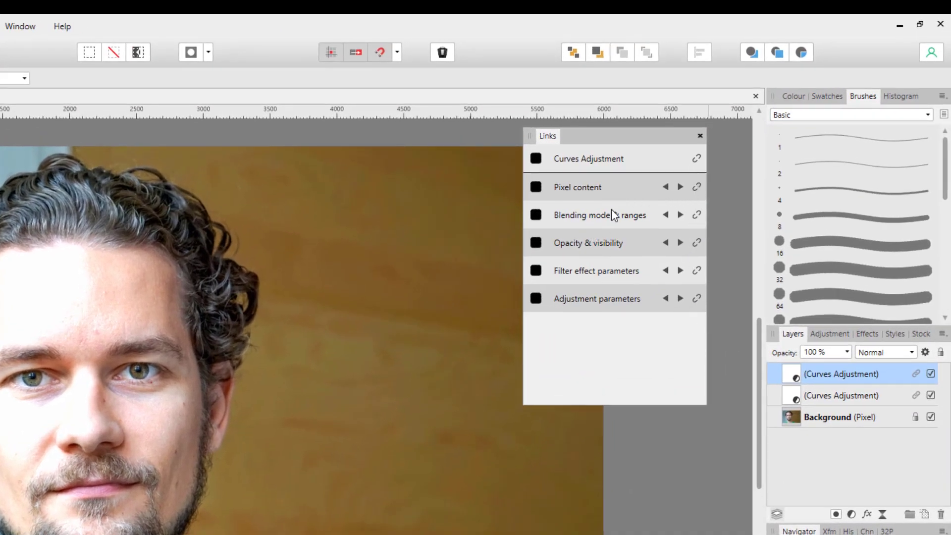
pyautogui.moveTo(595, 201)
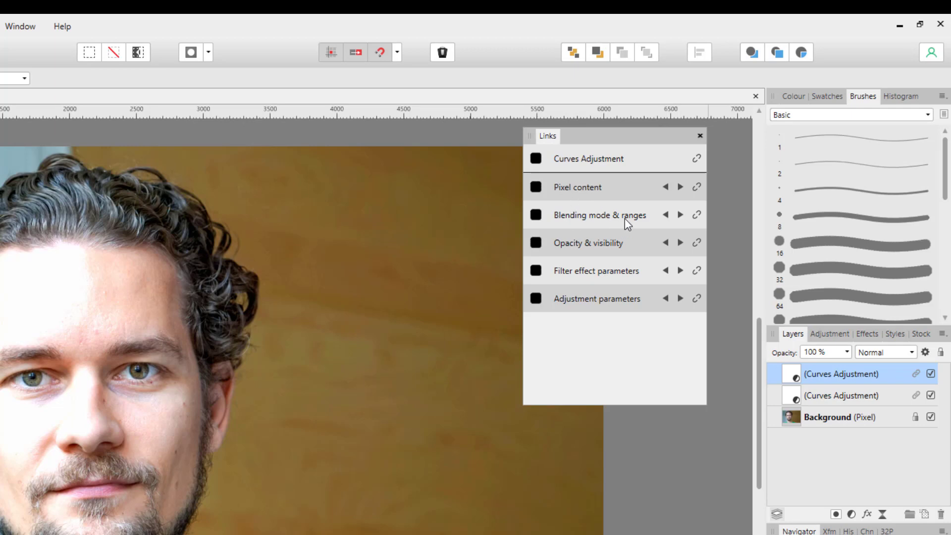
pyautogui.moveTo(606, 285)
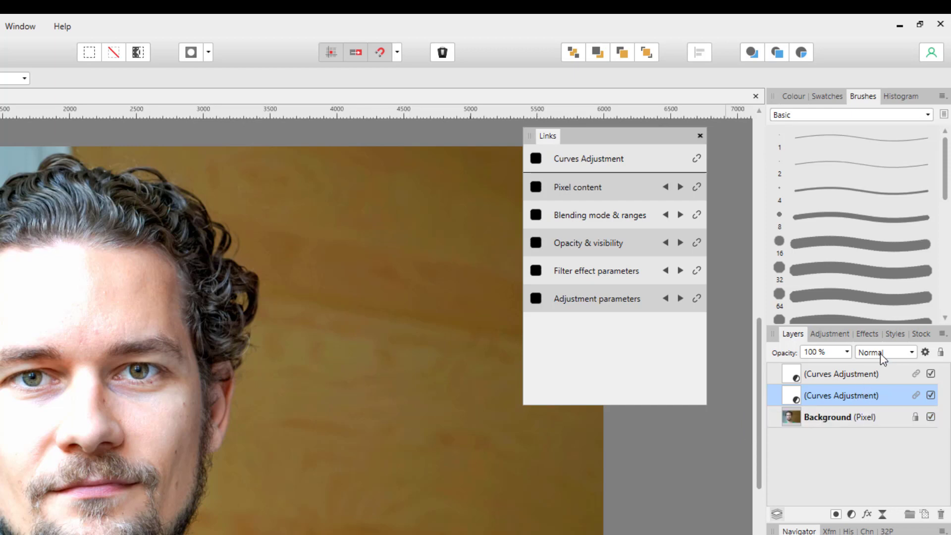
# Set the lower Curves layer to Overlay and confirm the upper layer shares it.
pyautogui.click(885, 352)
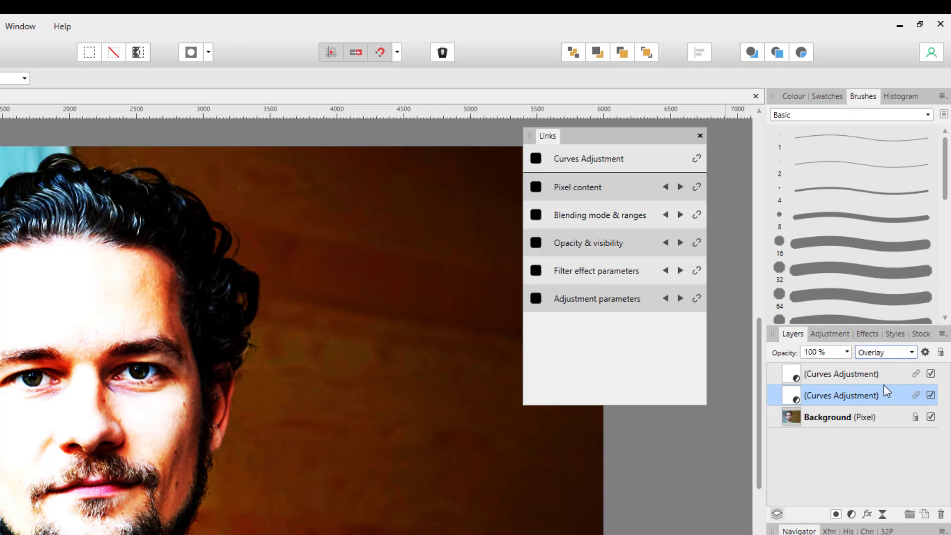
pyautogui.click(841, 373)
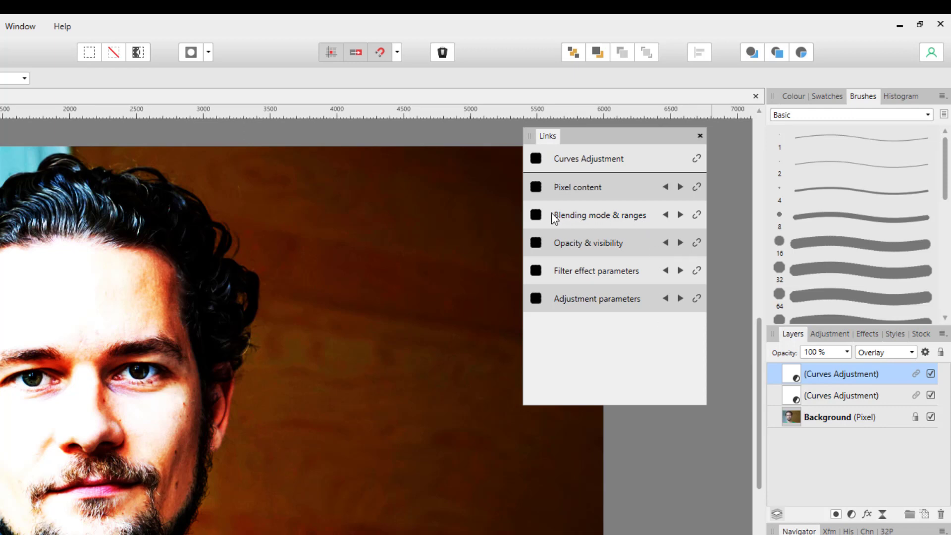
pyautogui.moveTo(696, 215)
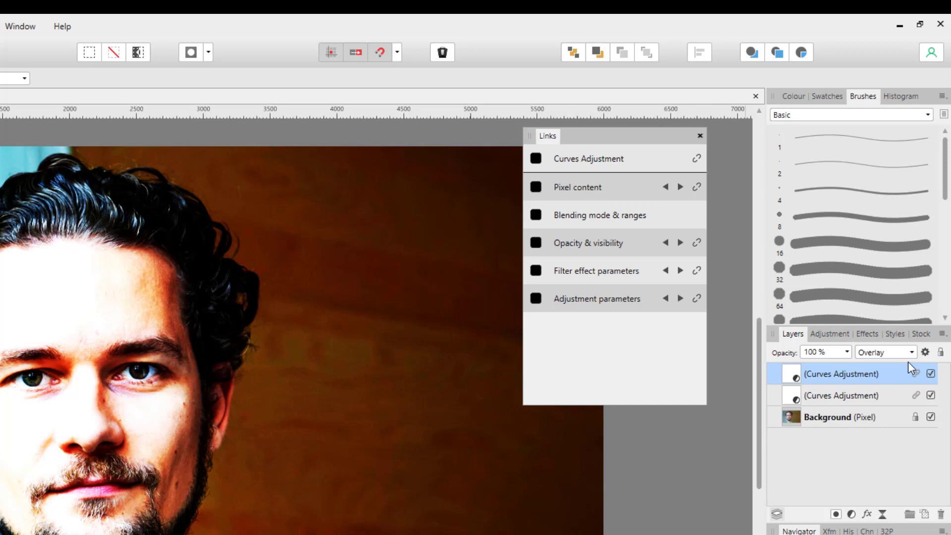
# Return the upper Curves layer to Normal, keep the lower on Overlay, and show its opacity setting.
pyautogui.click(883, 352)
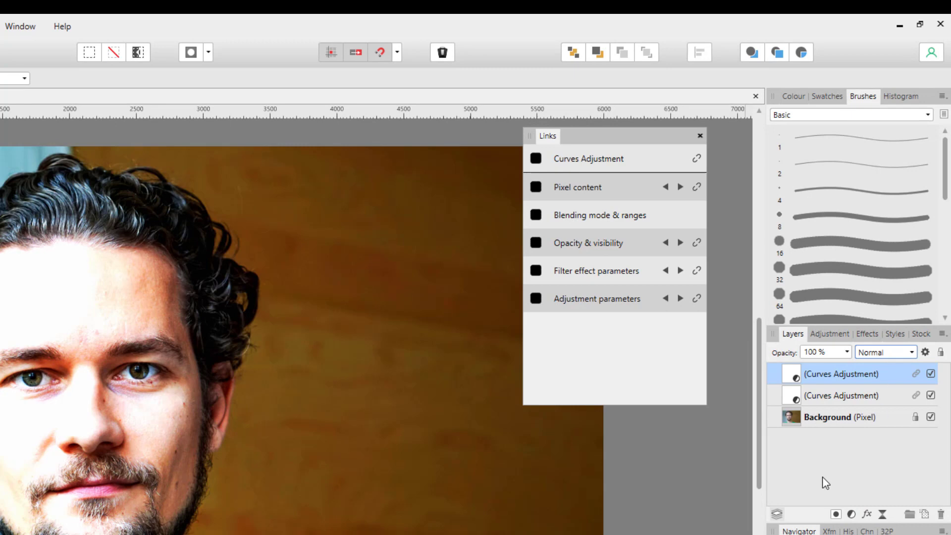
pyautogui.click(842, 396)
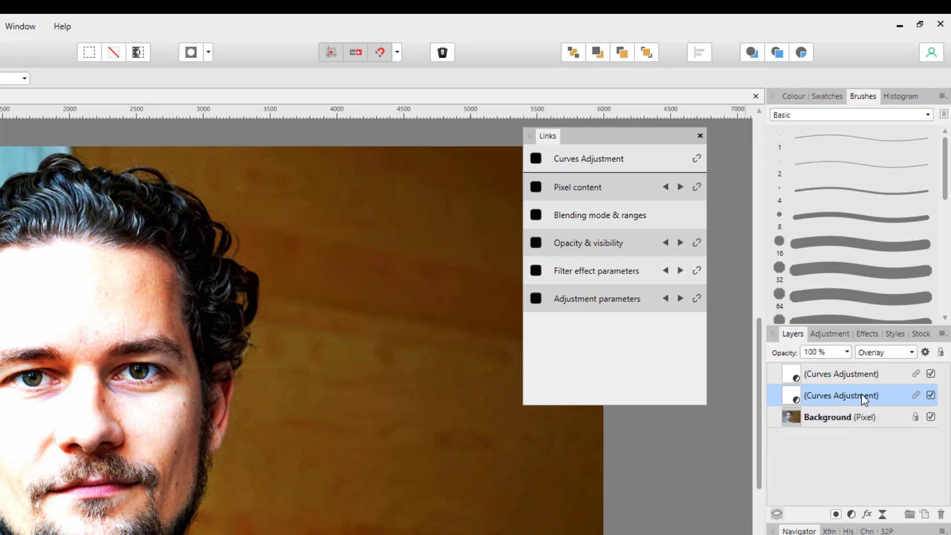
pyautogui.click(841, 374)
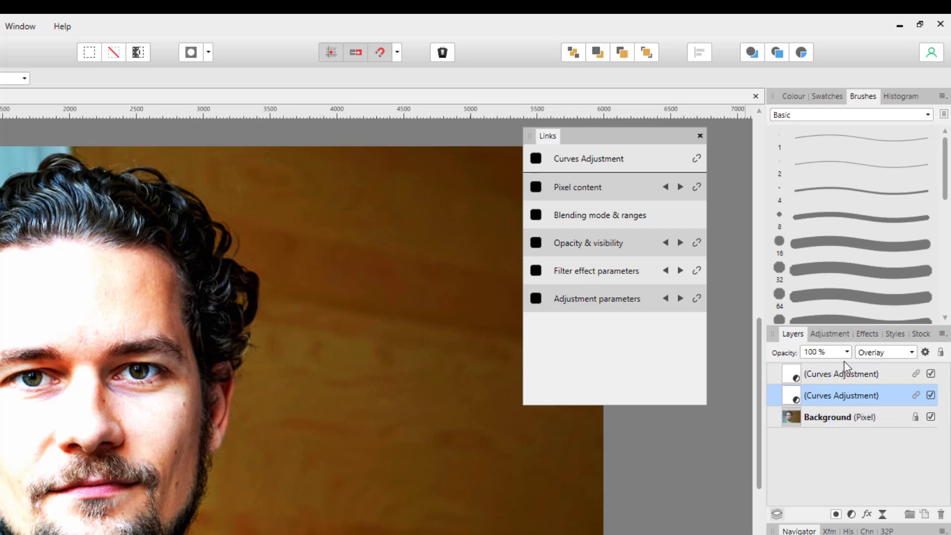
pyautogui.click(845, 352)
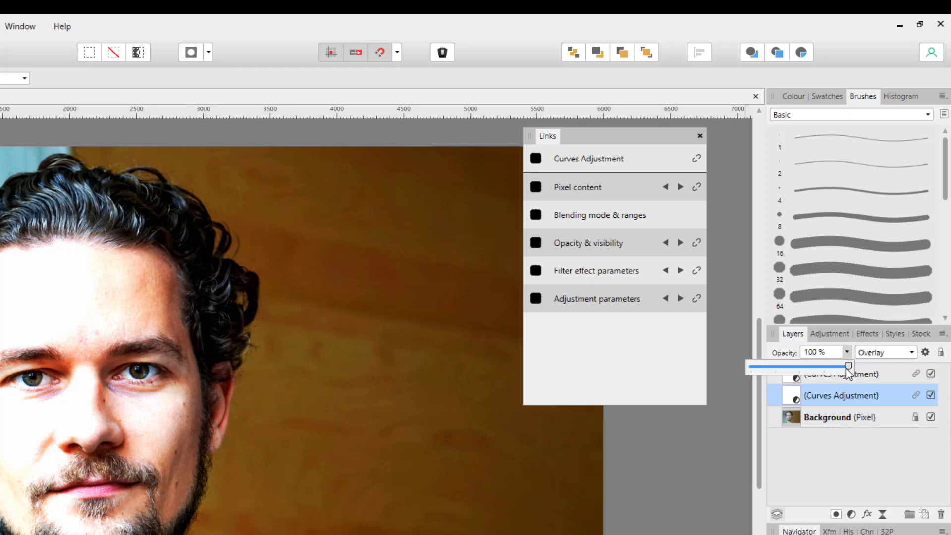
pyautogui.moveTo(848, 366); pyautogui.dragTo(795, 367)
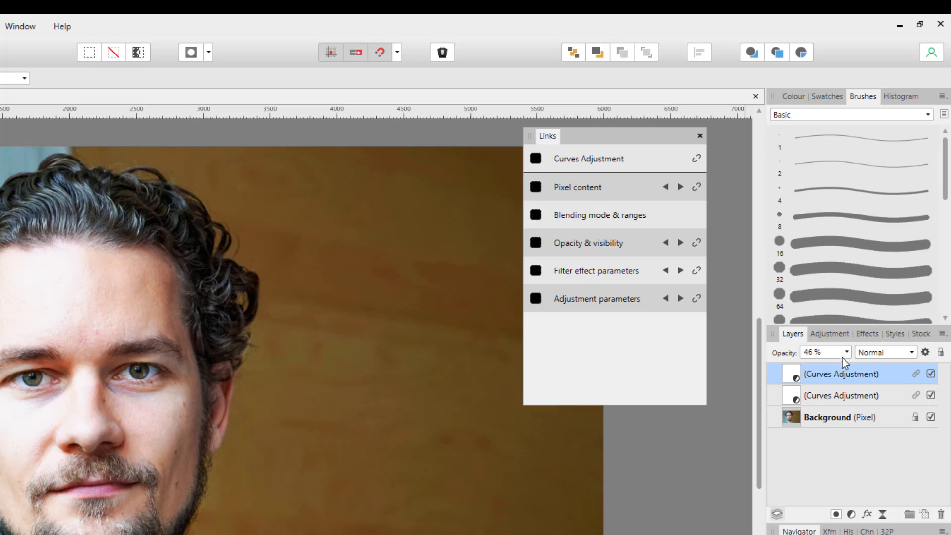
pyautogui.moveTo(614, 269)
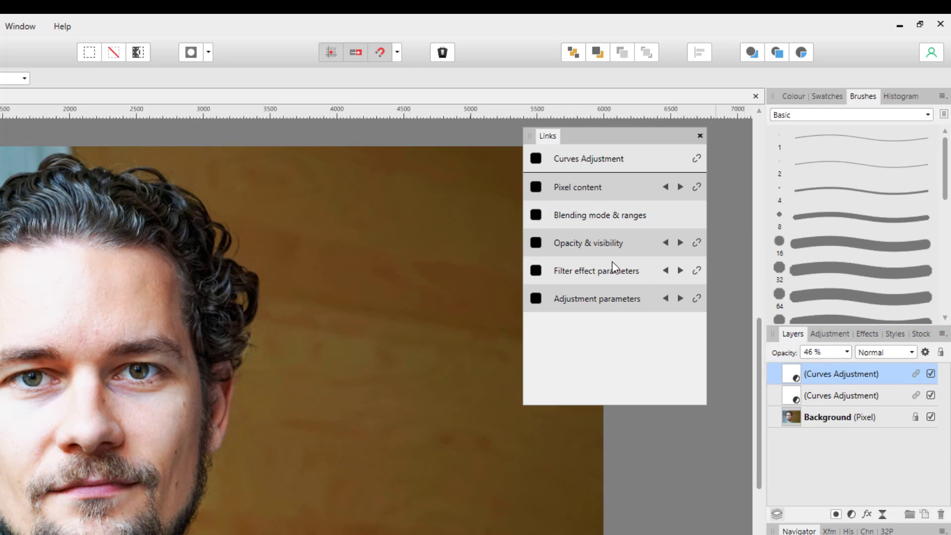
pyautogui.moveTo(561, 249)
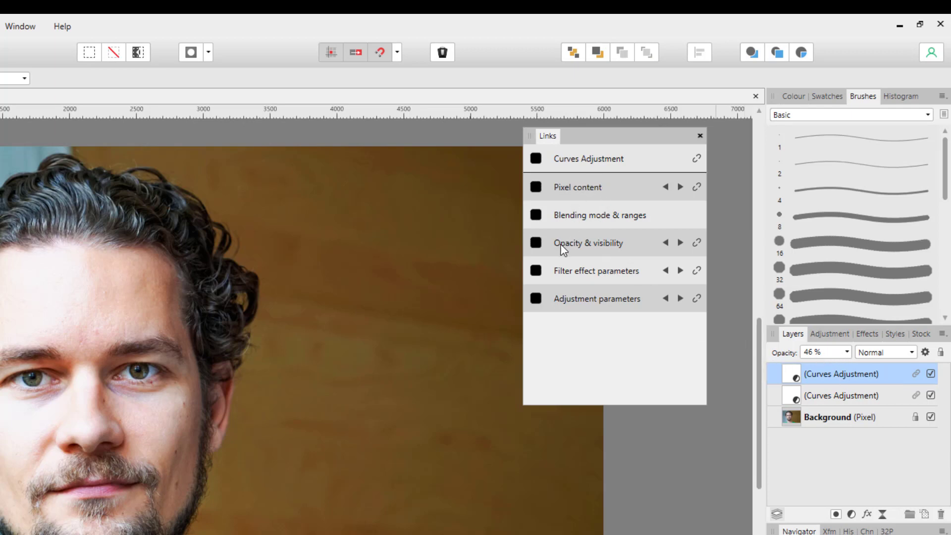
pyautogui.moveTo(700, 244)
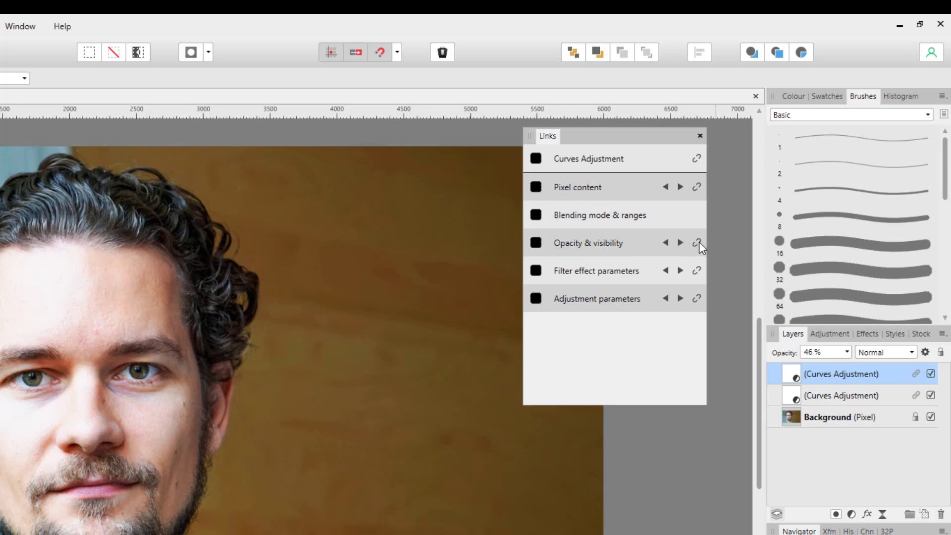
pyautogui.moveTo(696, 217)
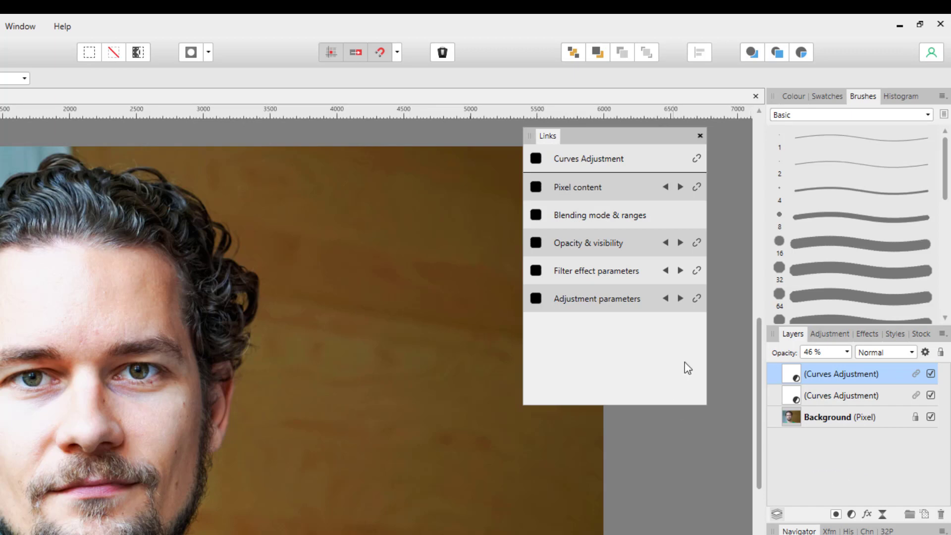
pyautogui.moveTo(687, 407)
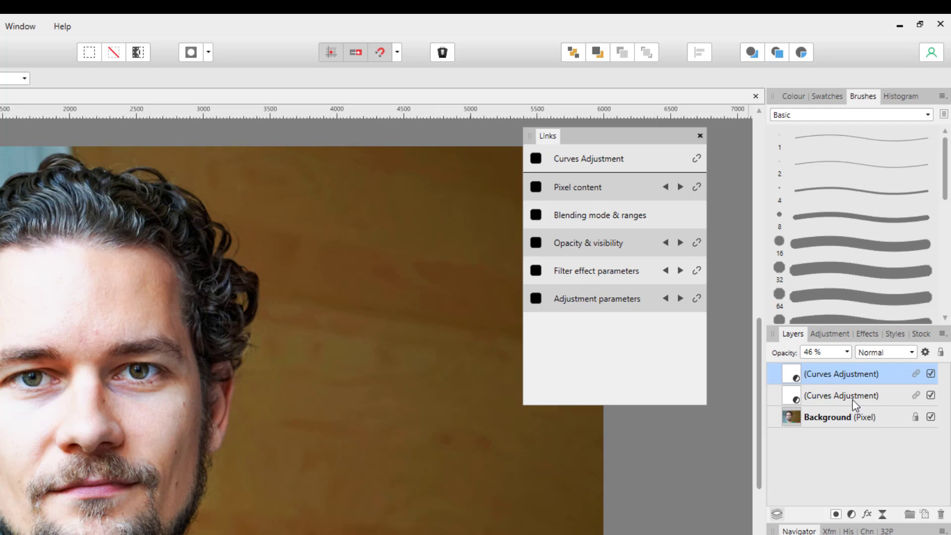
pyautogui.moveTo(856, 395)
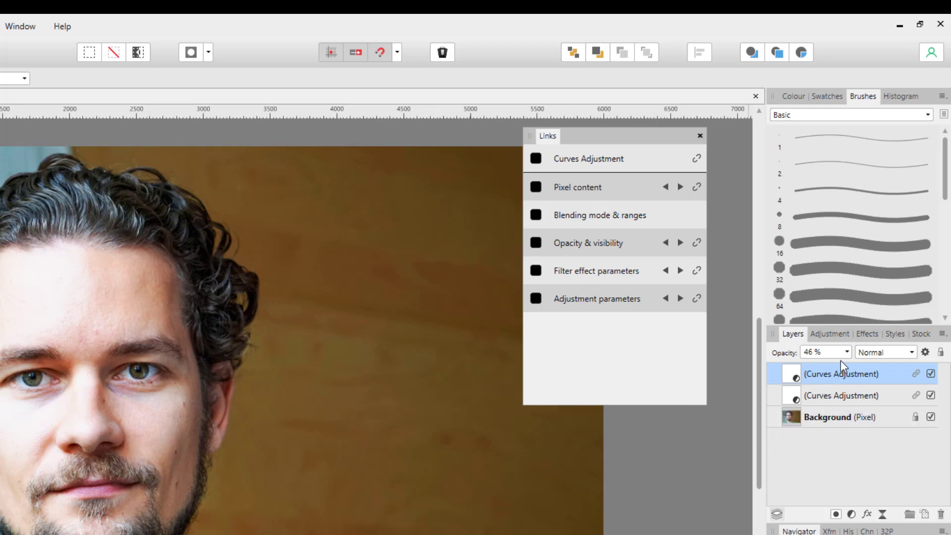
pyautogui.moveTo(828, 367); pyautogui.dragTo(857, 367)
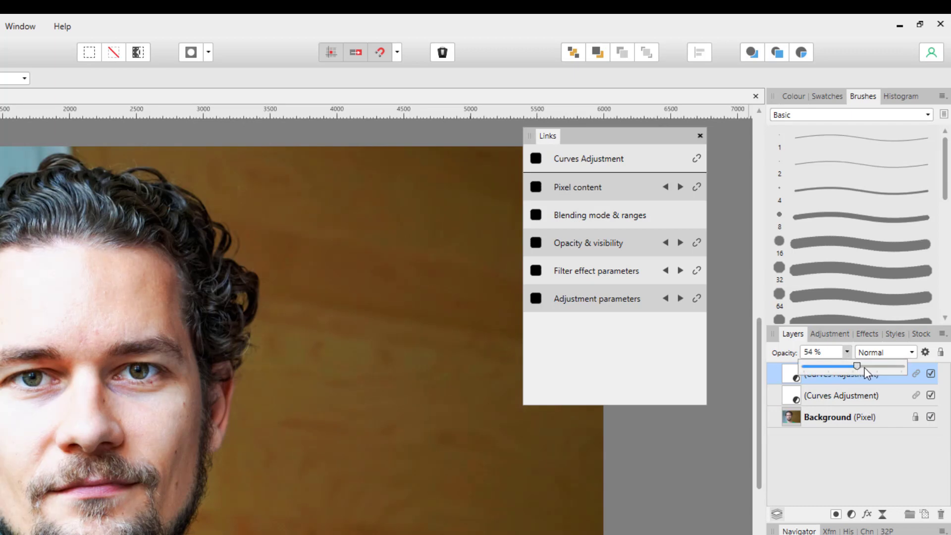
pyautogui.moveTo(857, 366); pyautogui.dragTo(901, 365)
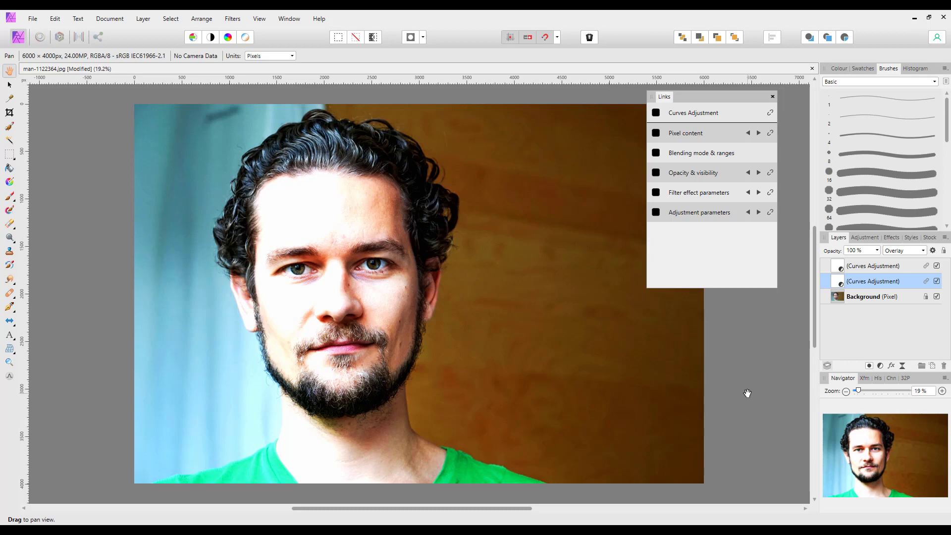
pyautogui.moveTo(688, 101)
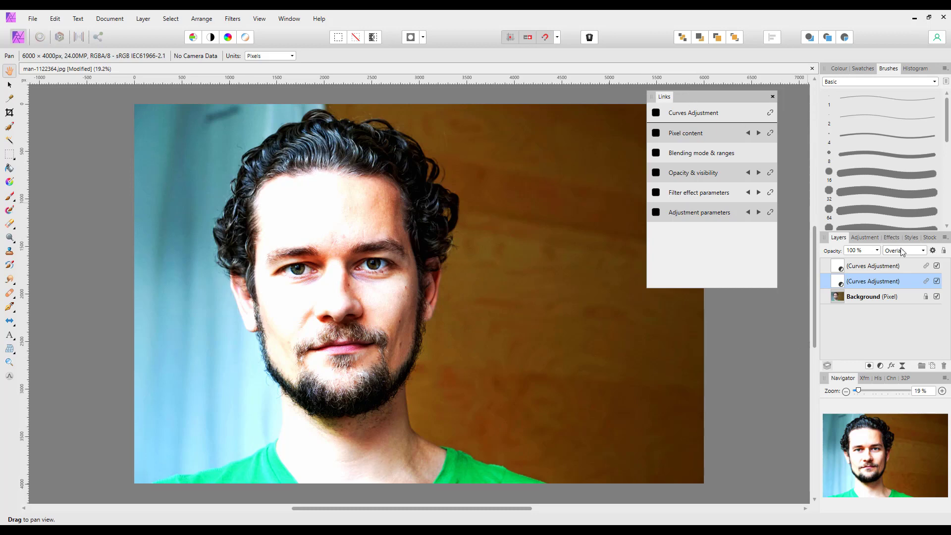
pyautogui.moveTo(806, 247)
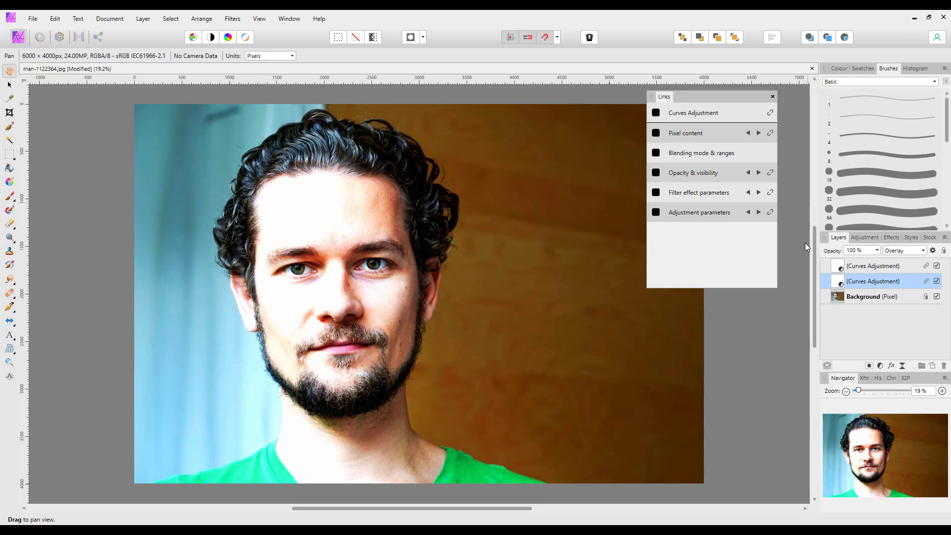
pyautogui.moveTo(763, 299)
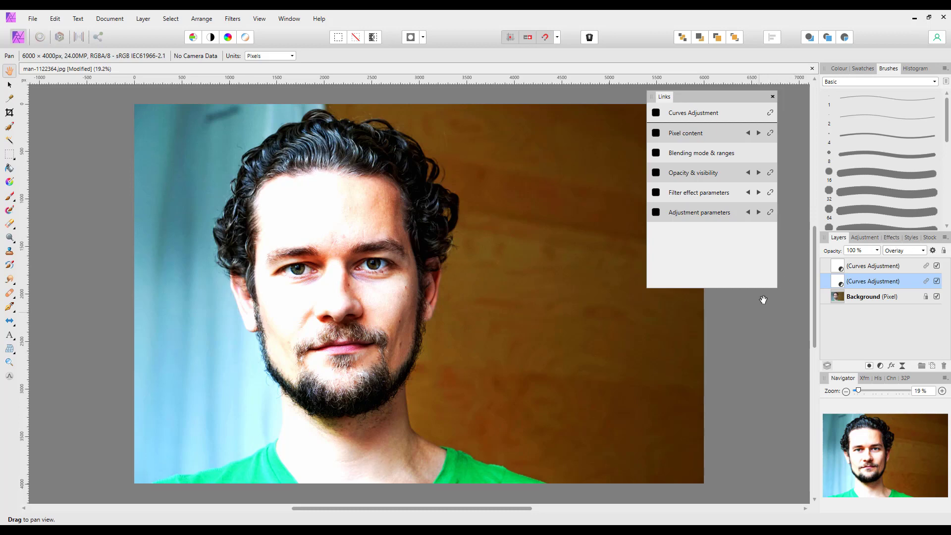
pyautogui.moveTo(774, 97)
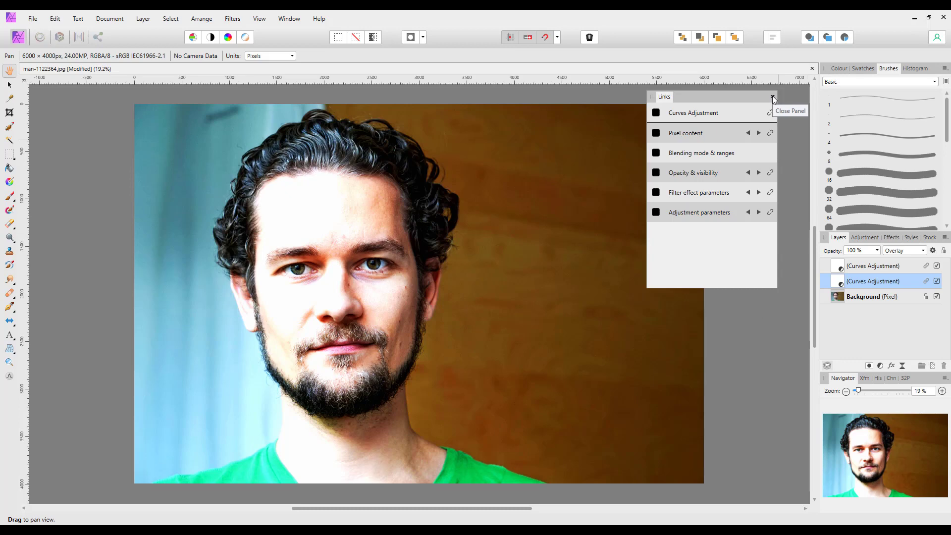
# Close the floating Links panel.
pyautogui.click(773, 96)
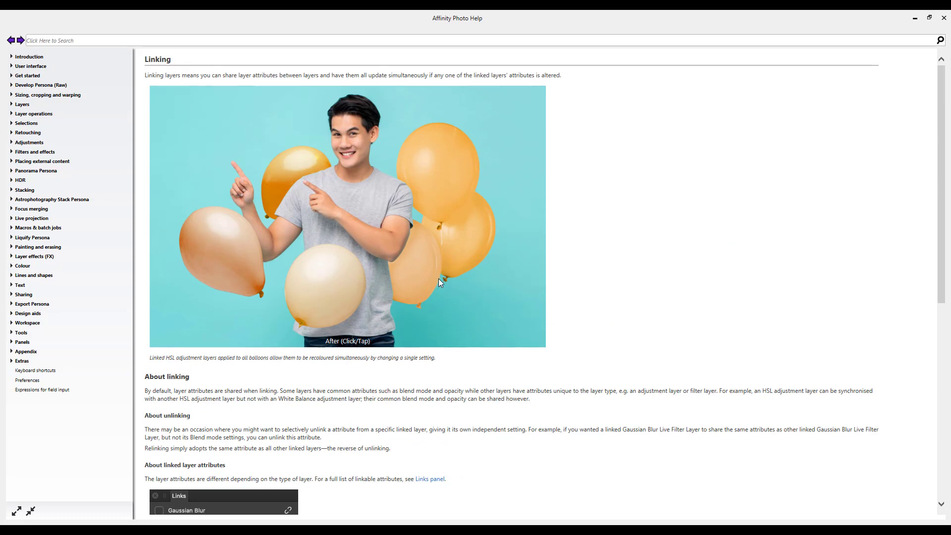
# Scroll through the Help Linking topic covering About linking and About unlinking.
pyautogui.scroll(-3)
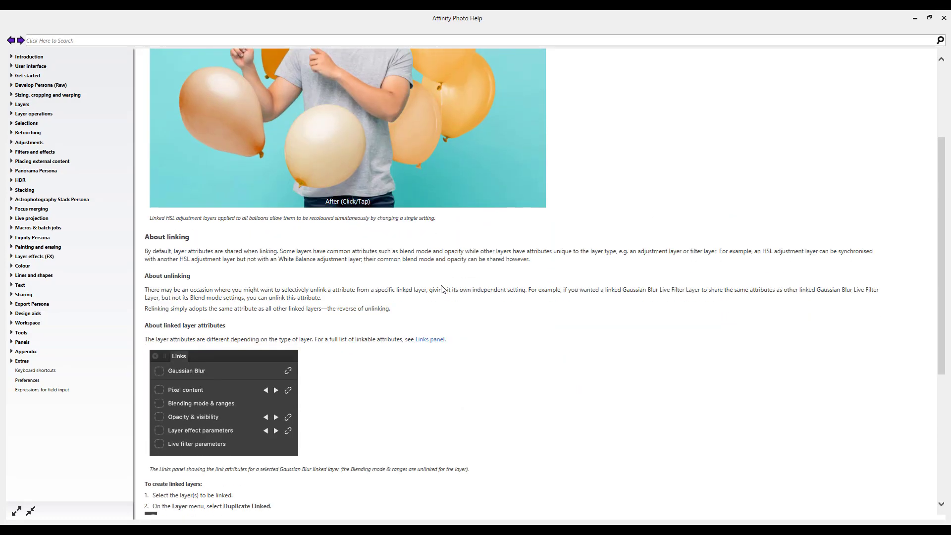
pyautogui.scroll(-3)
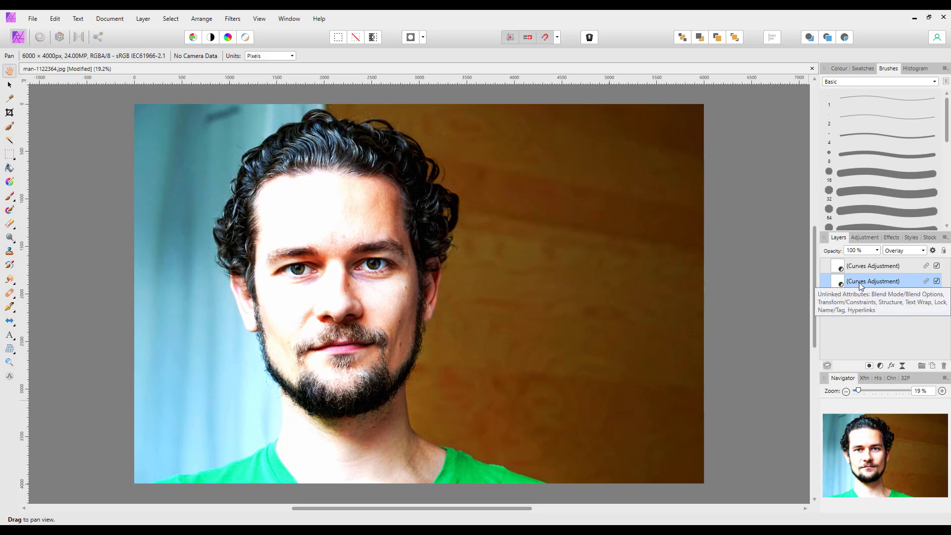
pyautogui.moveTo(861, 360)
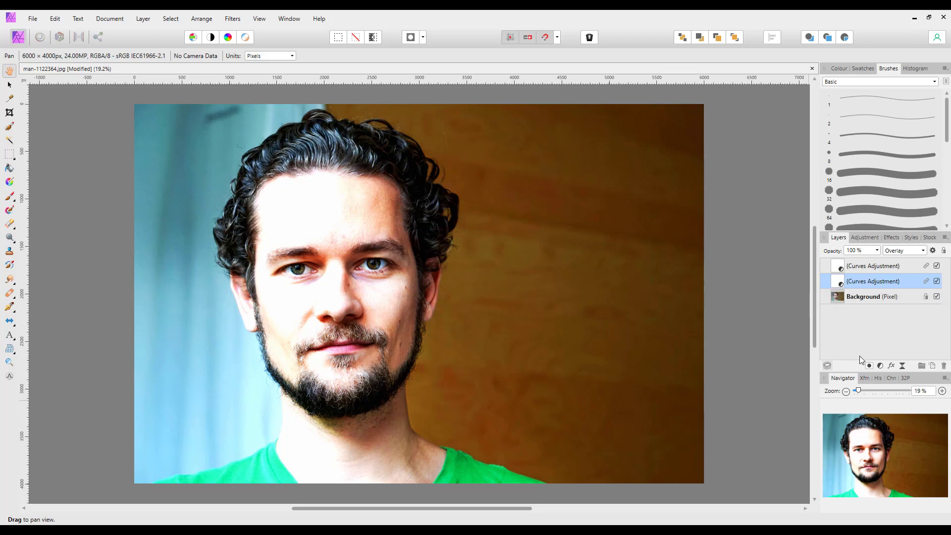
pyautogui.moveTo(880, 366)
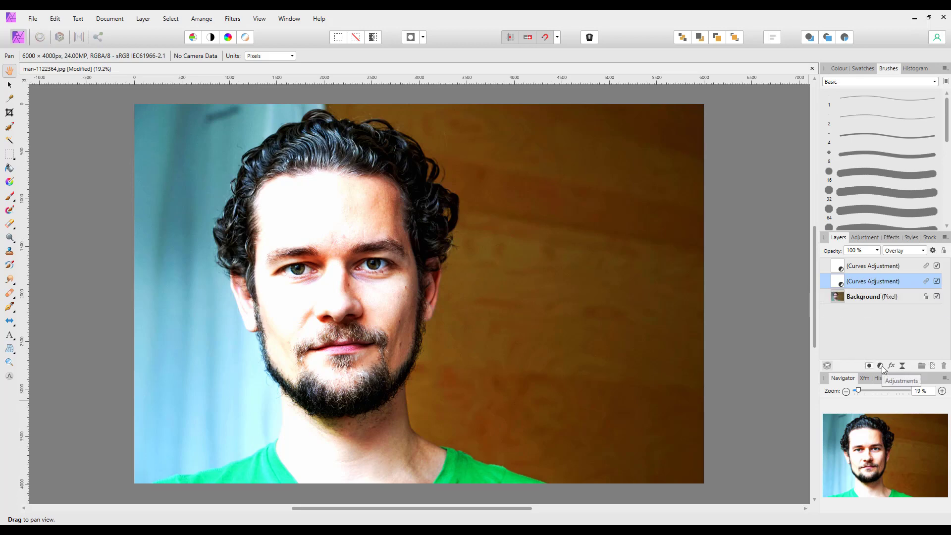
# Add a Levels adjustment layer at default settings between the two Curves layers.
pyautogui.click(879, 366)
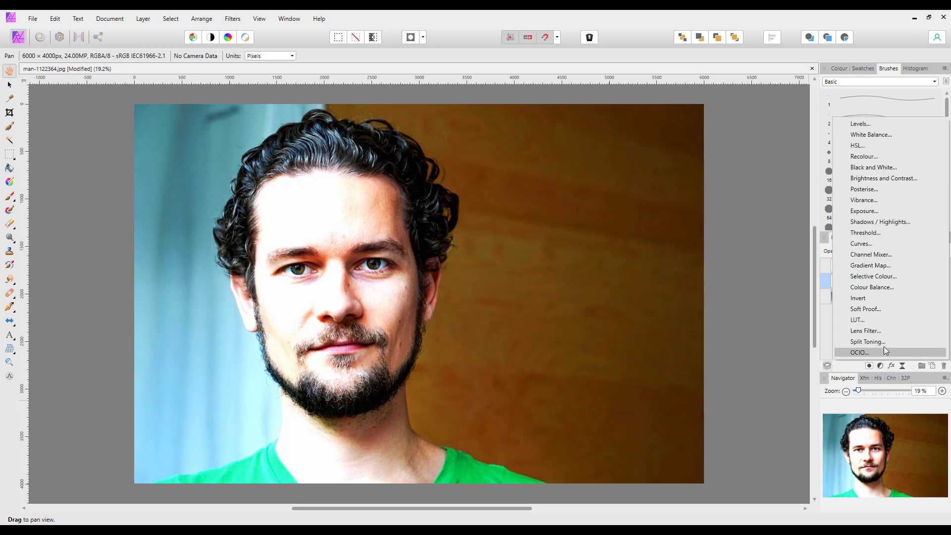
pyautogui.click(860, 124)
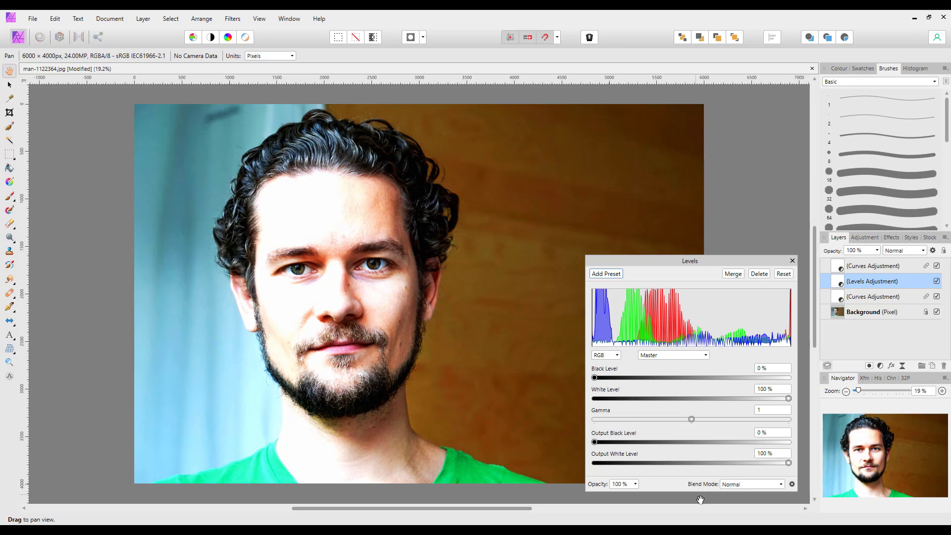
pyautogui.moveTo(751, 495)
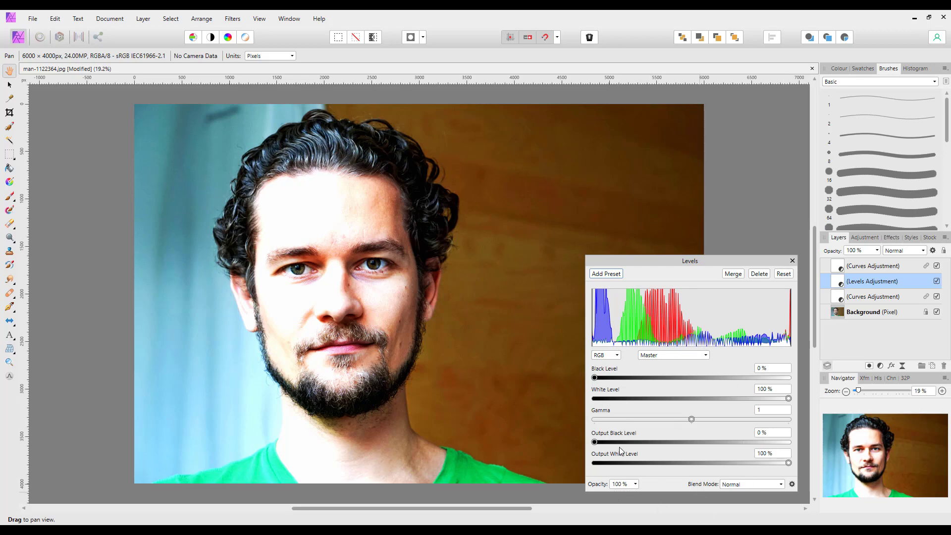
pyautogui.moveTo(732, 375)
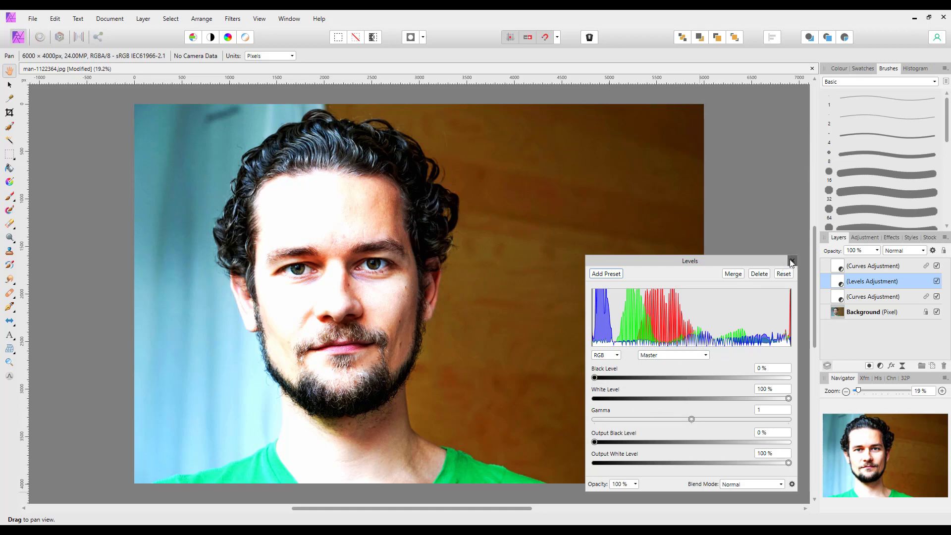
pyautogui.click(792, 260)
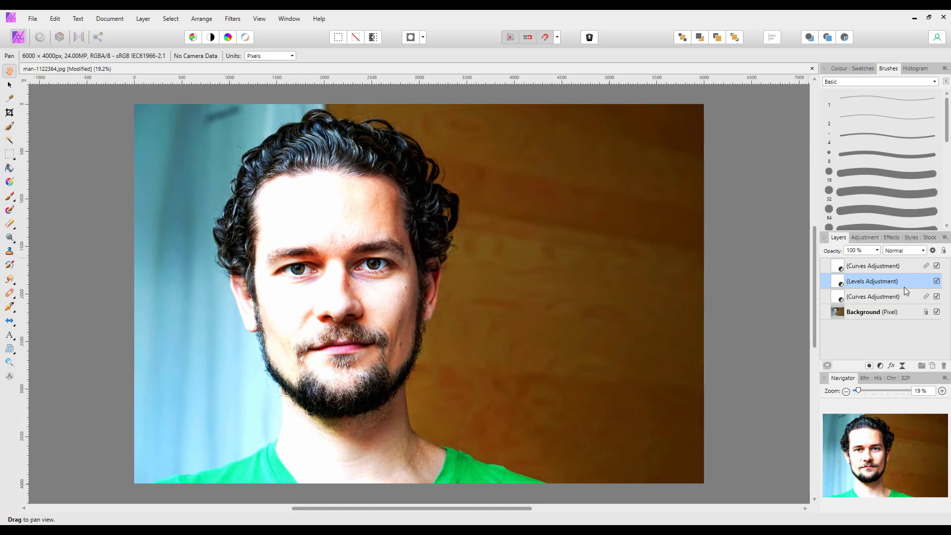
pyautogui.moveTo(877, 285)
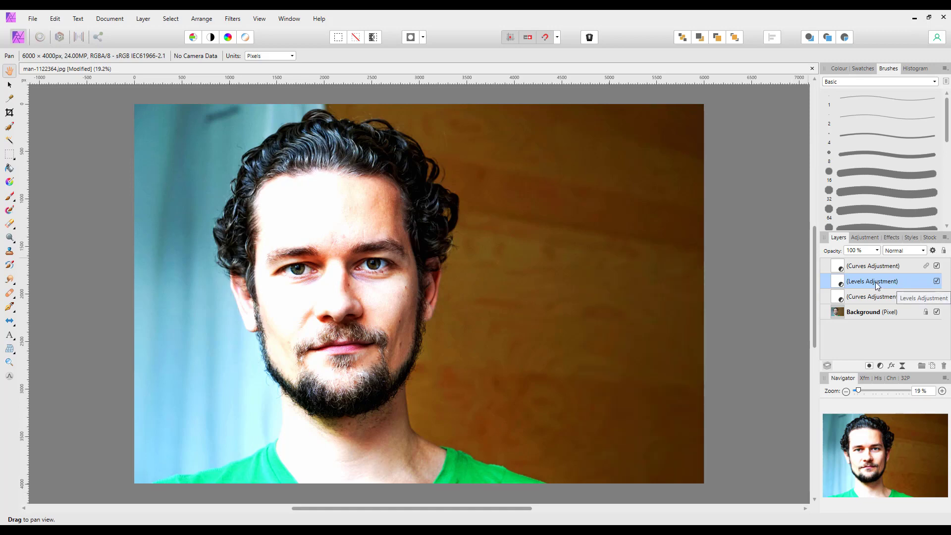